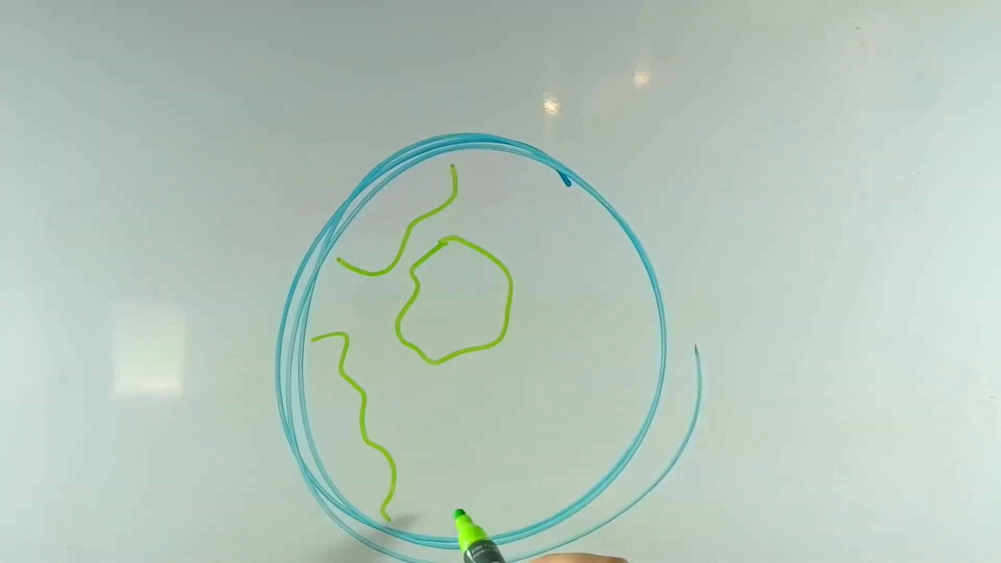
Draw a green wavy line from the circle's lower middle up to its right edge
drag(460, 511, 644, 306)
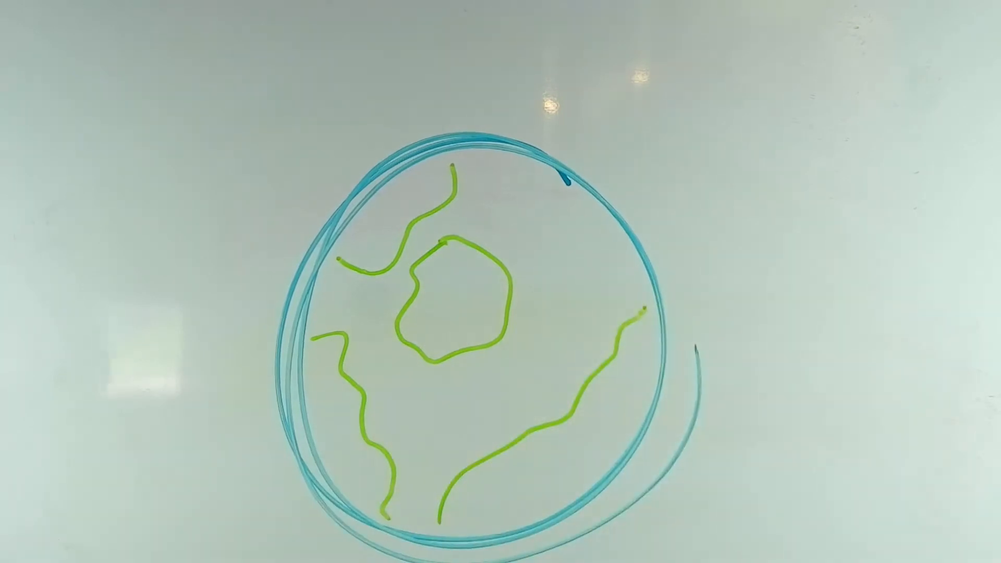